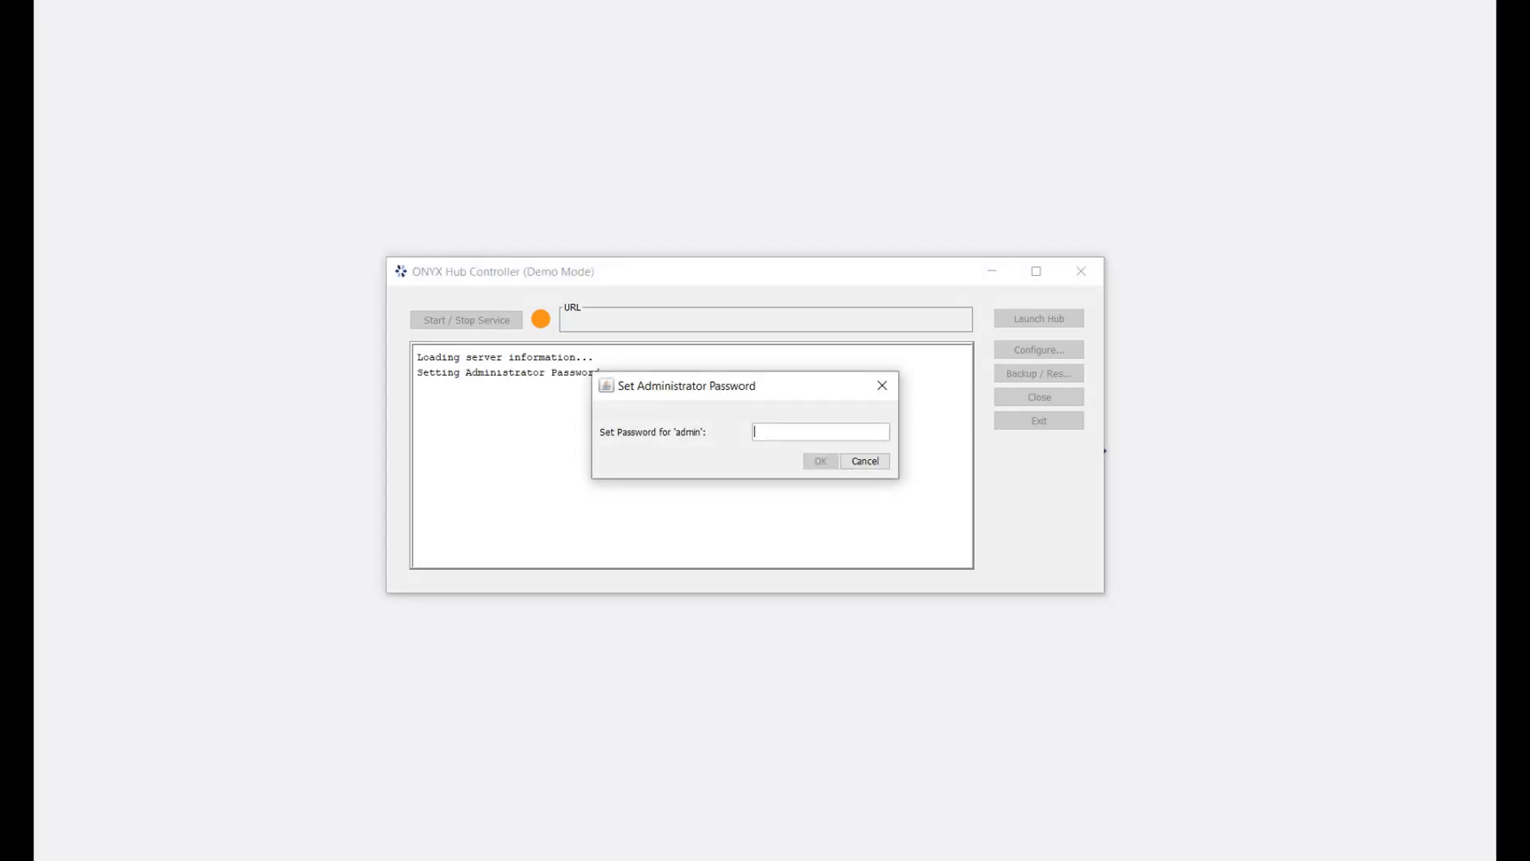
pyautogui.moveTo(896, 547)
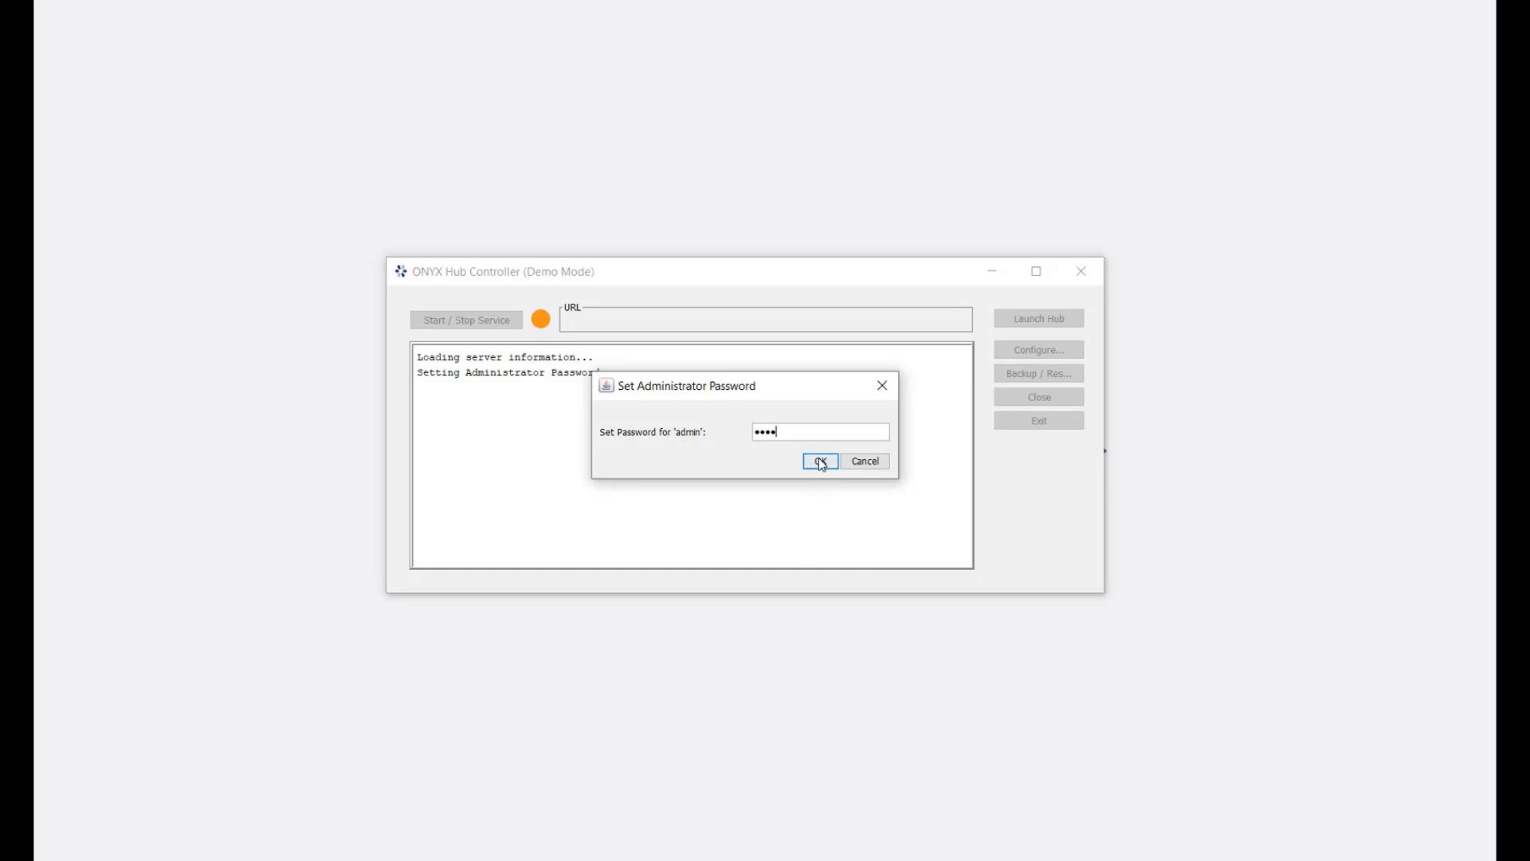
# Confirm the new administrator password so the Hub server runs with it set.
pyautogui.click(819, 461)
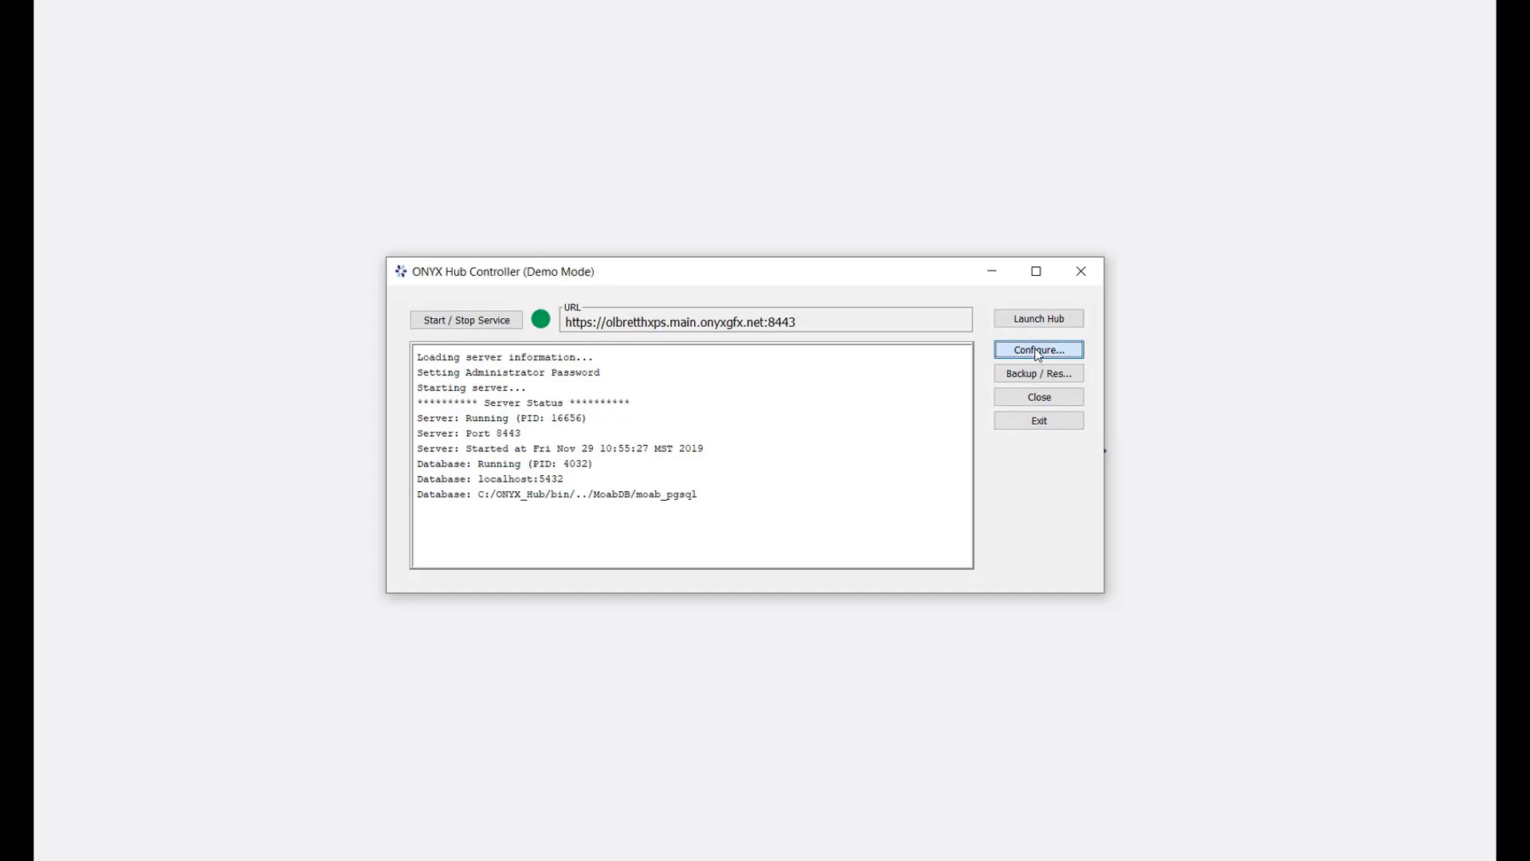
pyautogui.click(1038, 350)
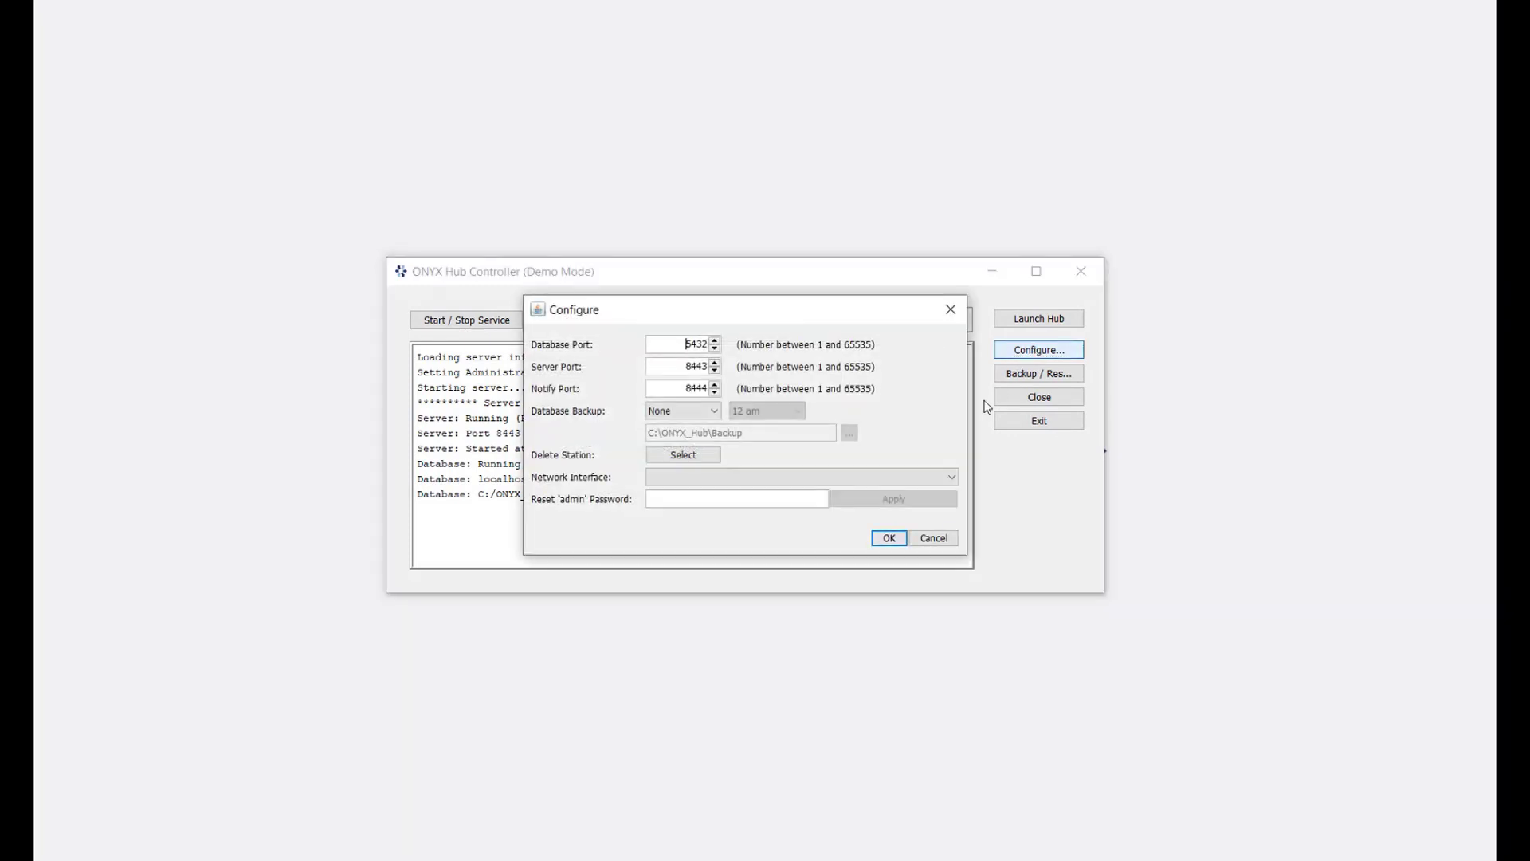
pyautogui.click(737, 499)
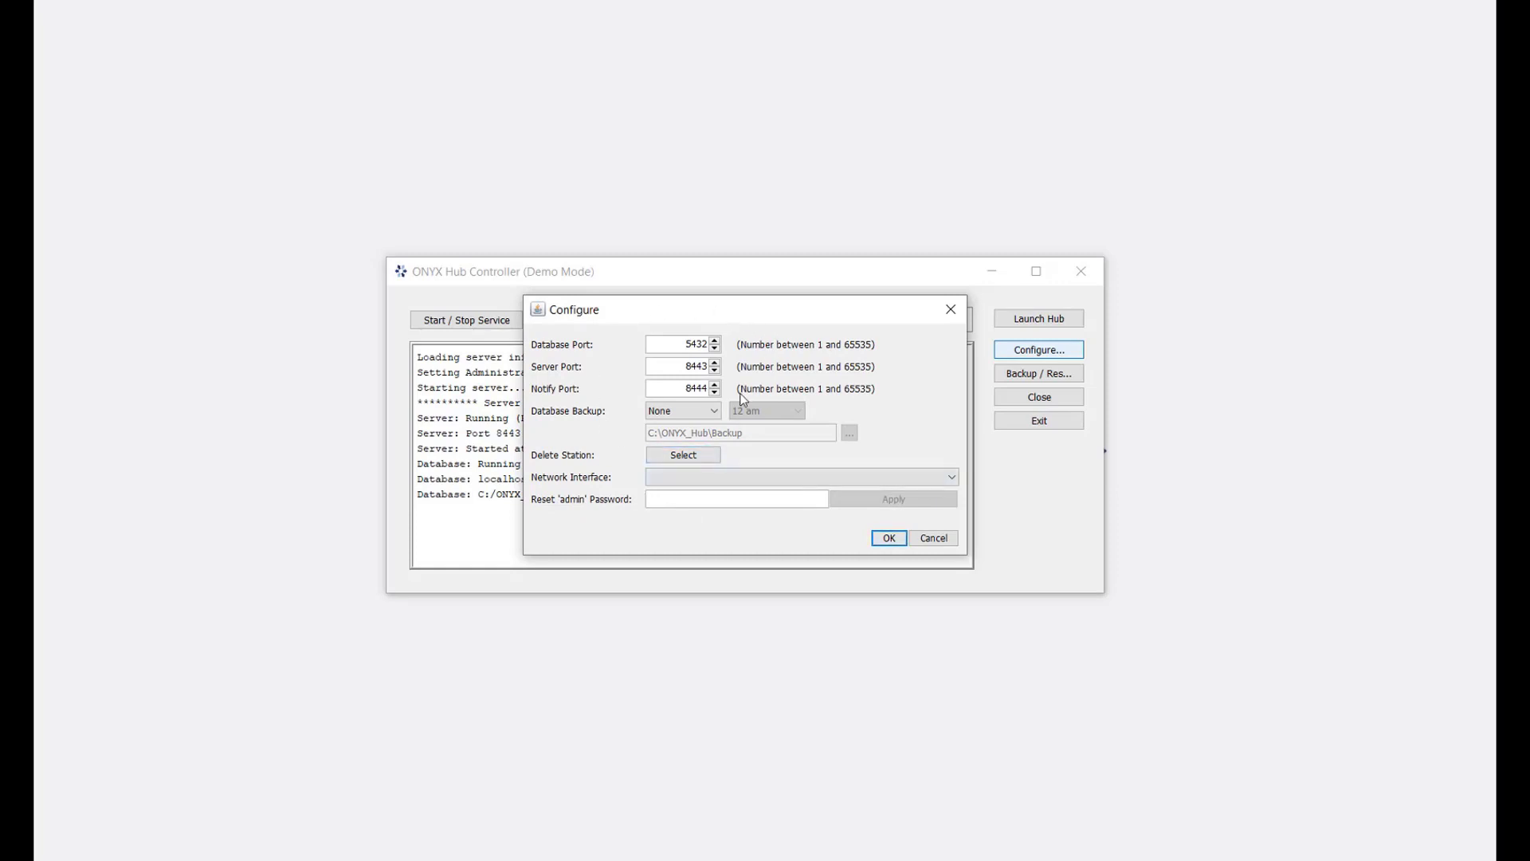
pyautogui.click(888, 538)
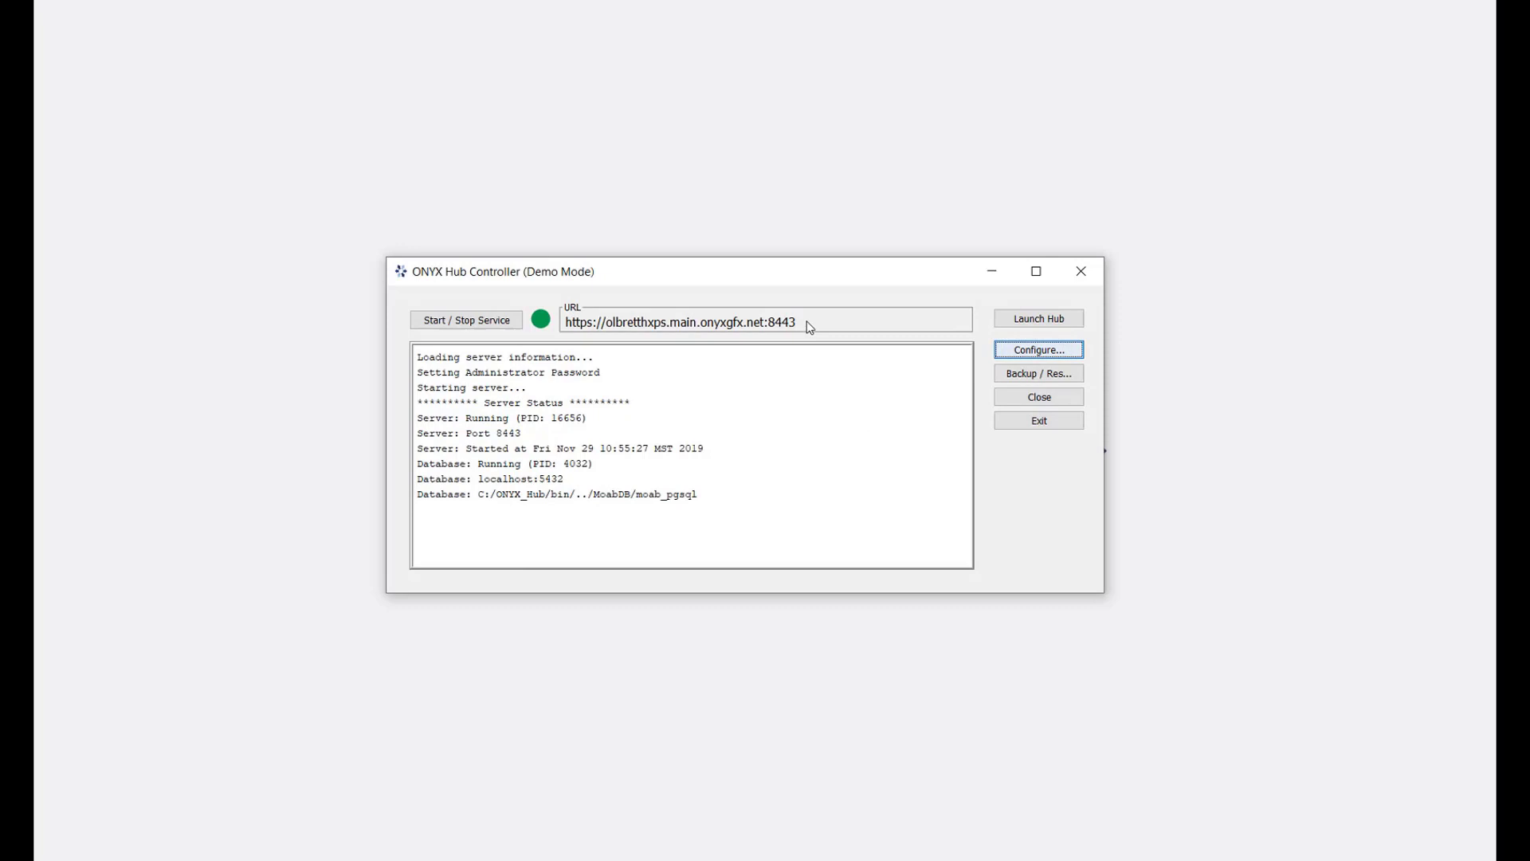
# Select the running server's full Hub web address in the URL field.
pyautogui.tripleClick(679, 322)
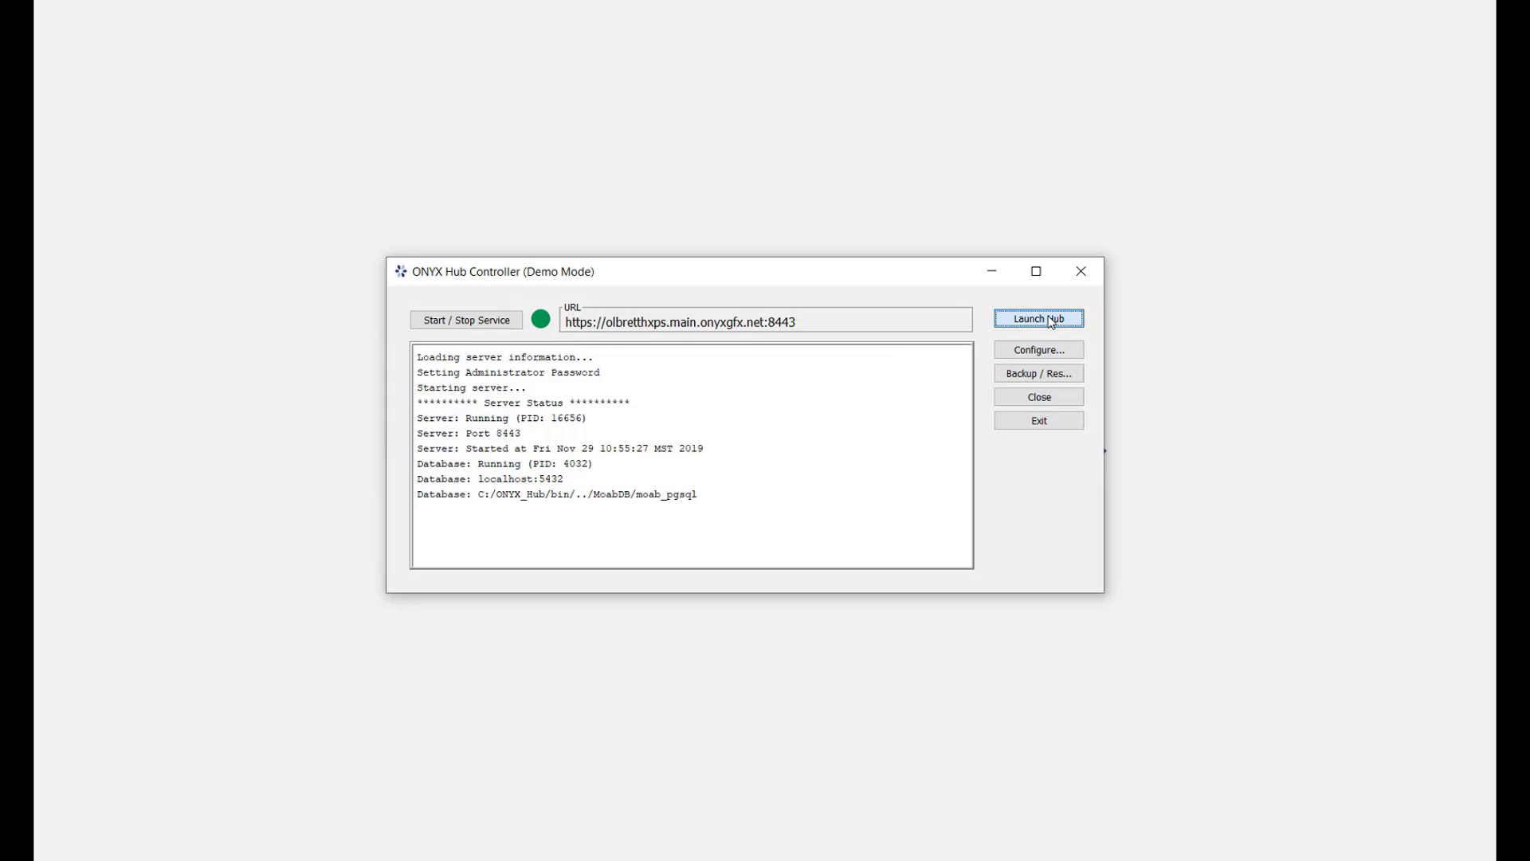
# Launch the Hub address in Chrome, landing on the certificate privacy warning.
pyautogui.click(1038, 319)
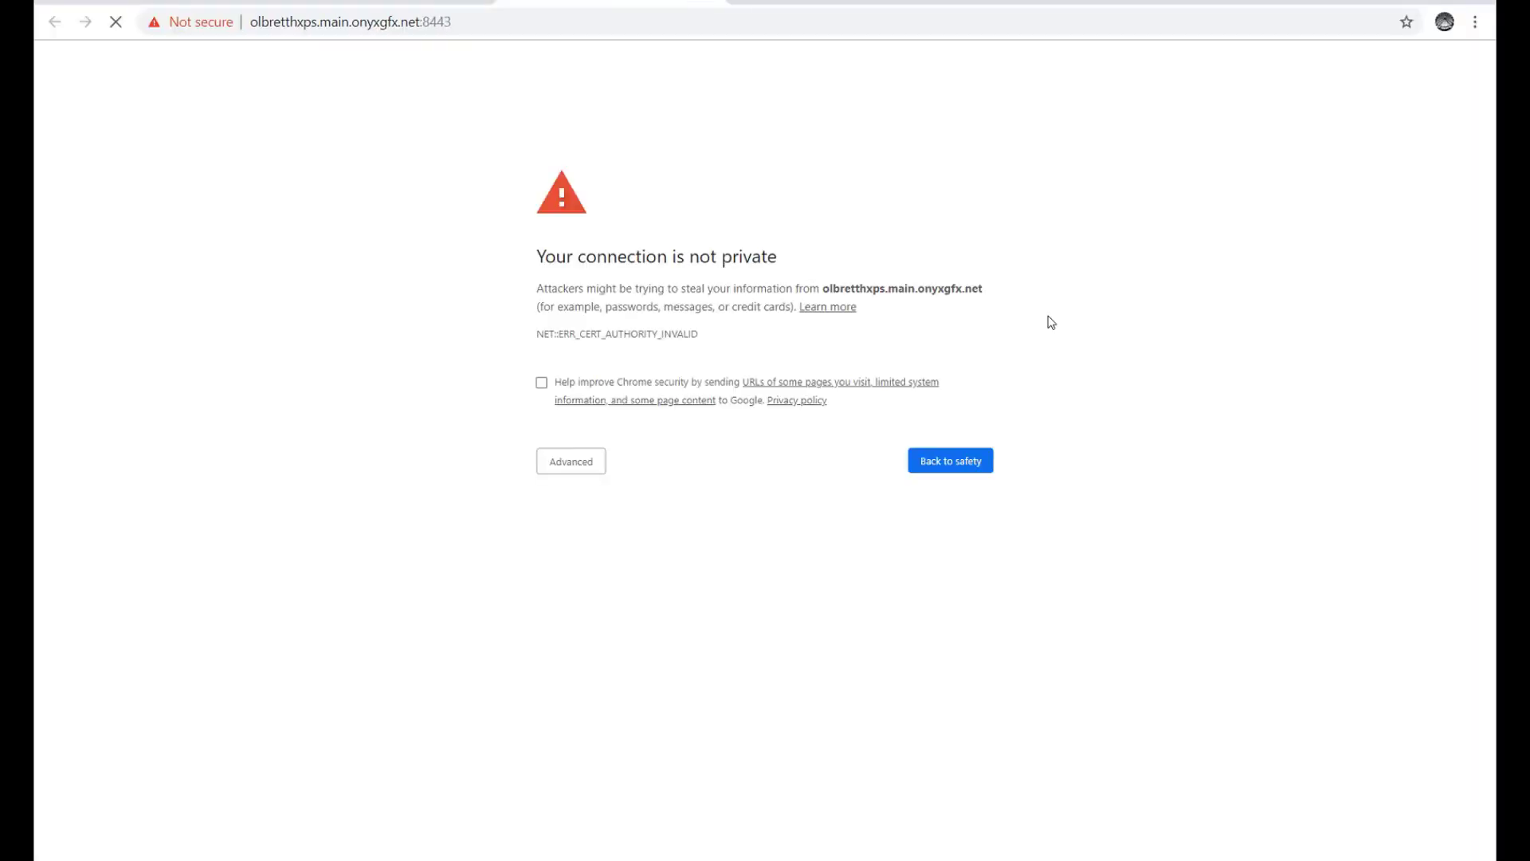
pyautogui.moveTo(1043, 242)
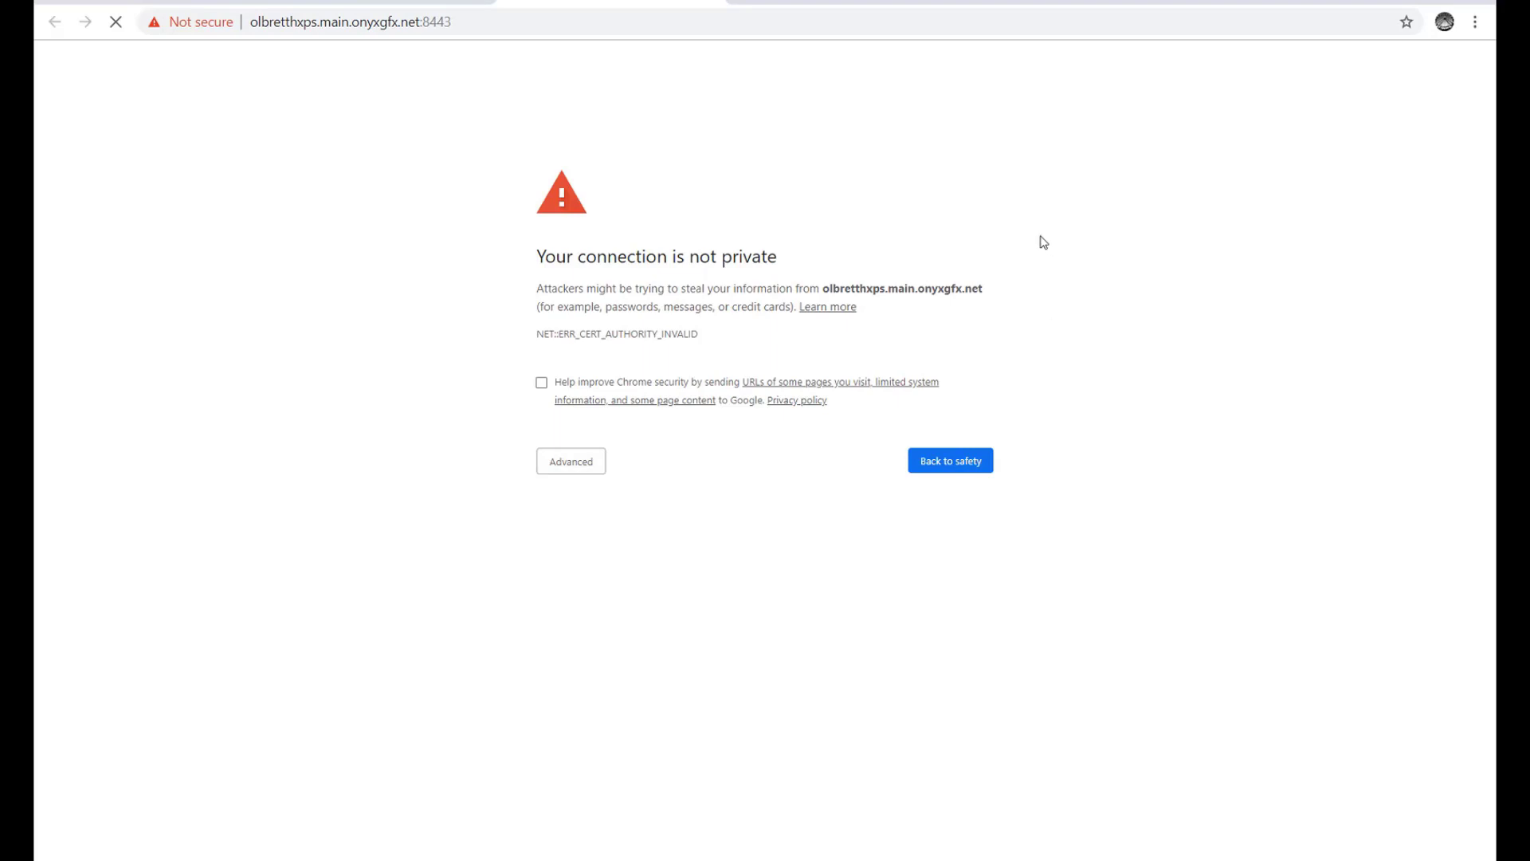
pyautogui.moveTo(1019, 445)
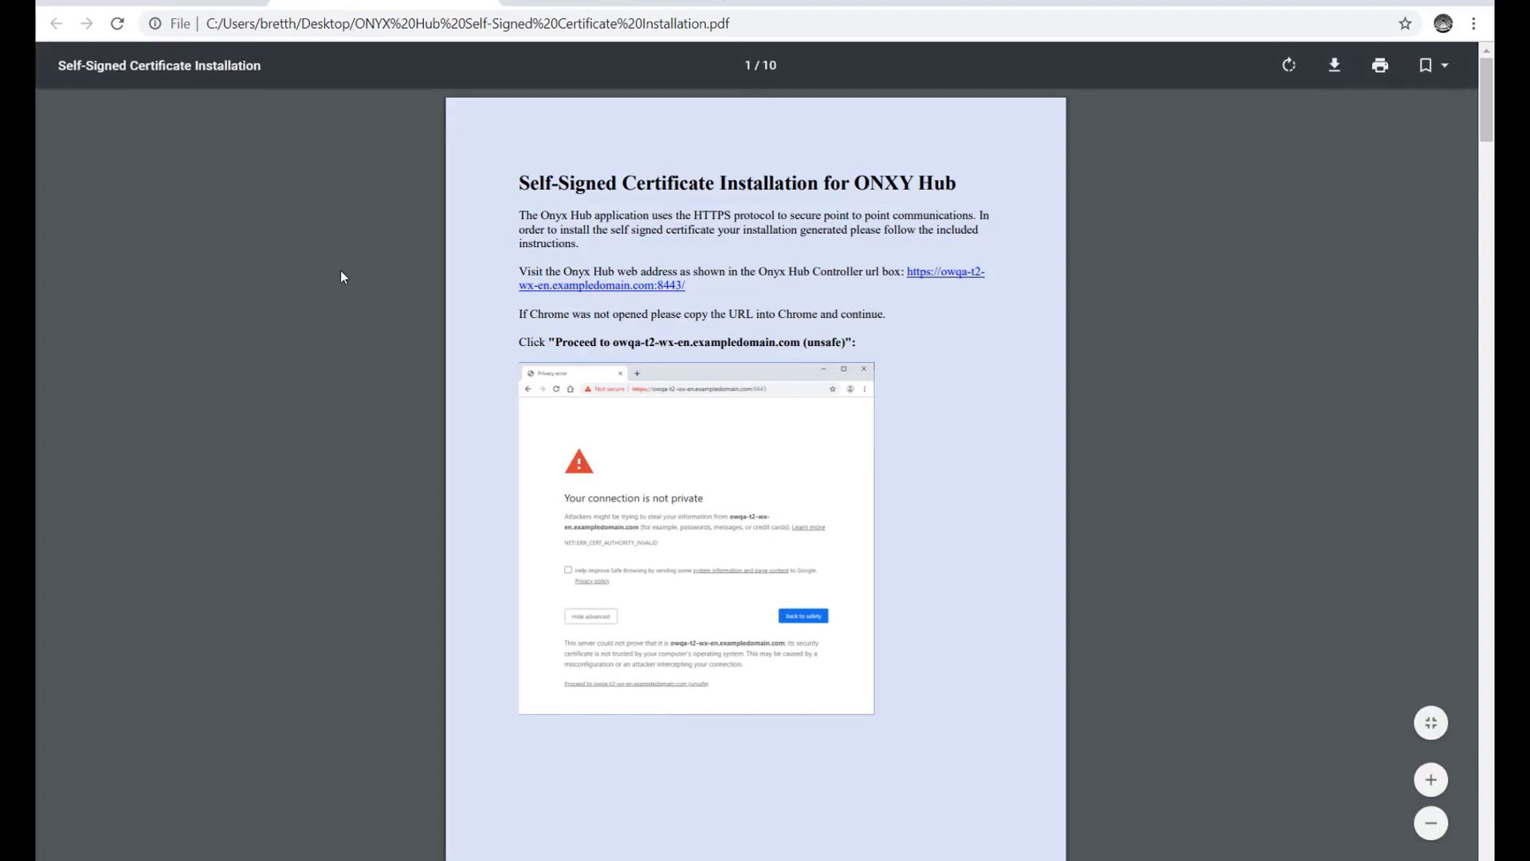
# Skim the certificate PDF, then proceed past the unsafe warning to the Hub Sign In page.
pyautogui.scroll(-3)
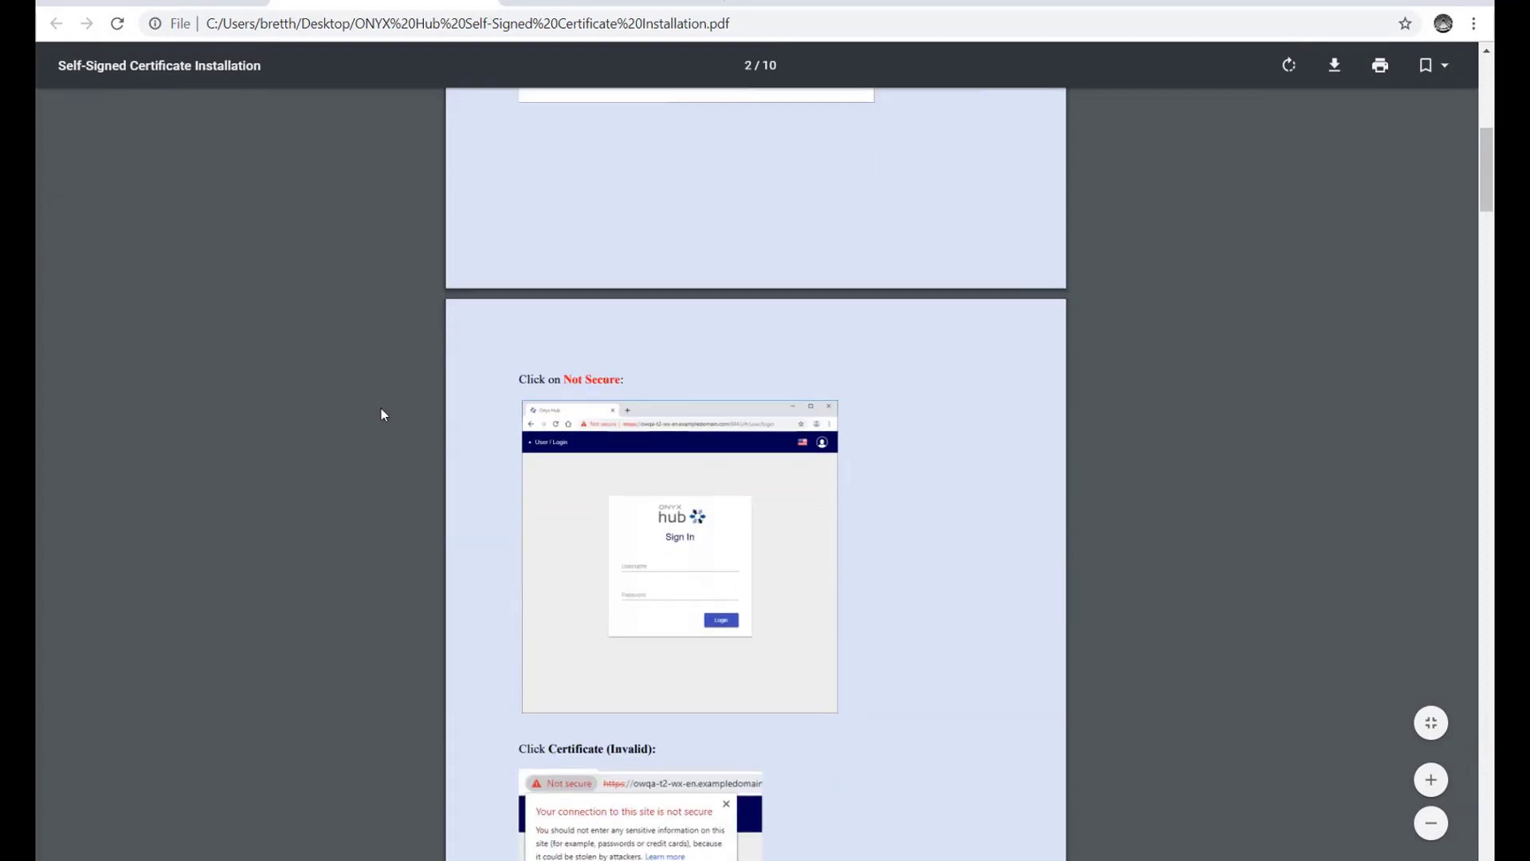
pyautogui.scroll(-3)
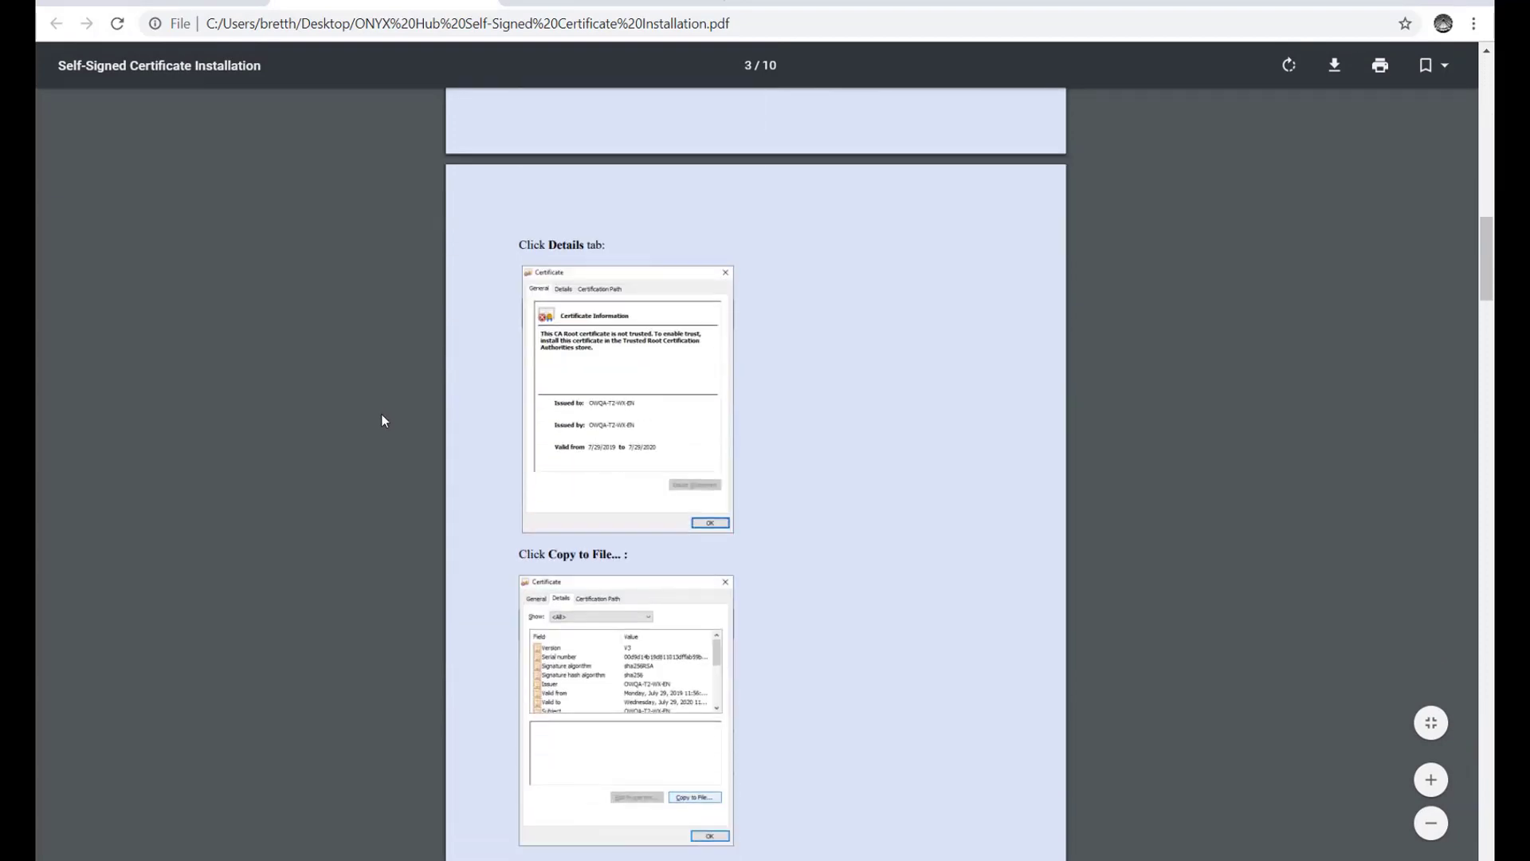
pyautogui.scroll(3)
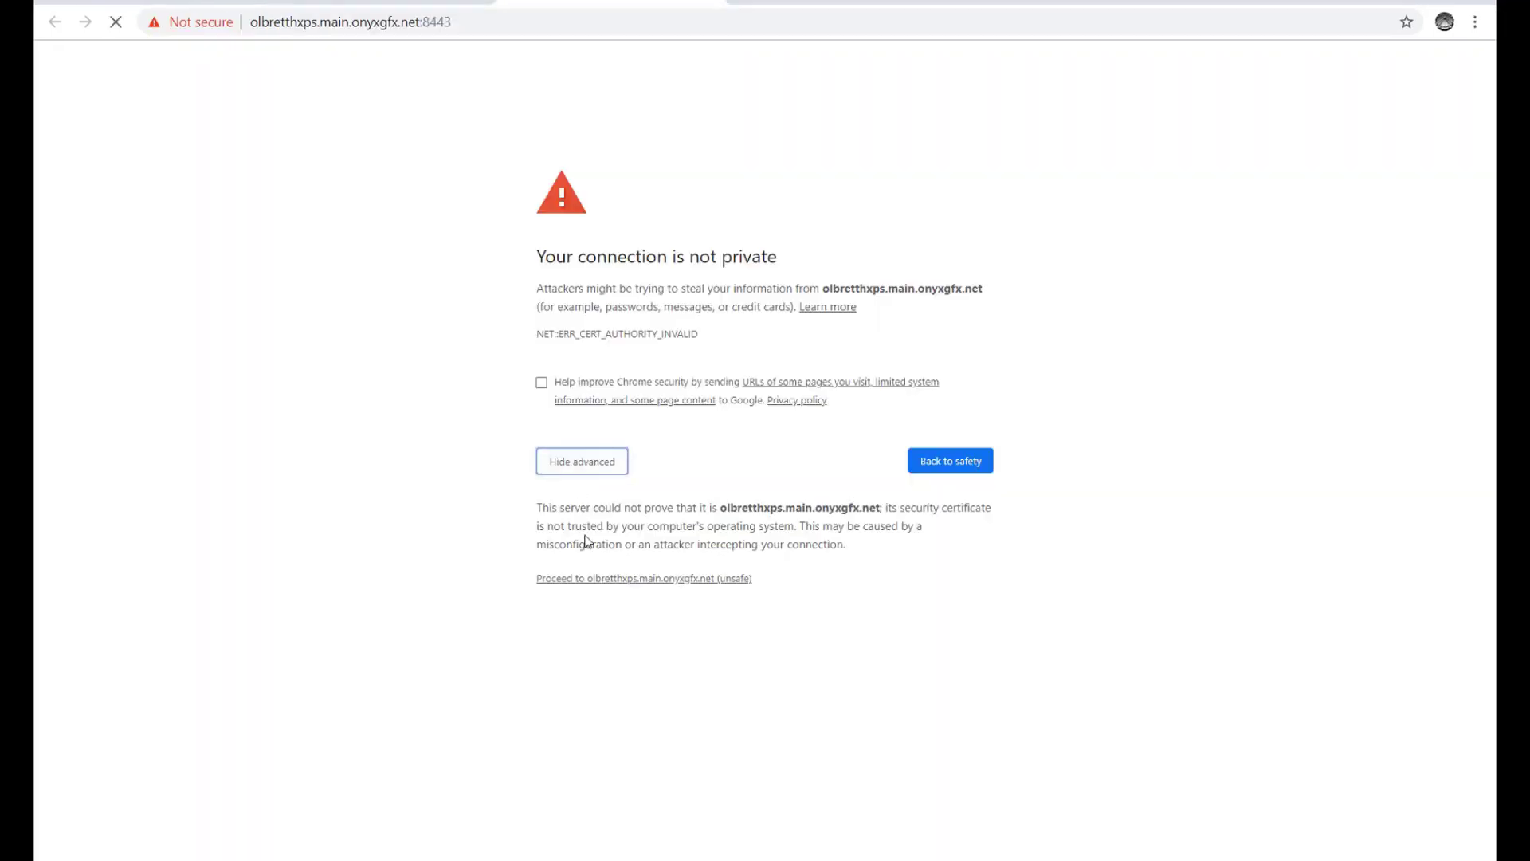
pyautogui.moveTo(601, 584)
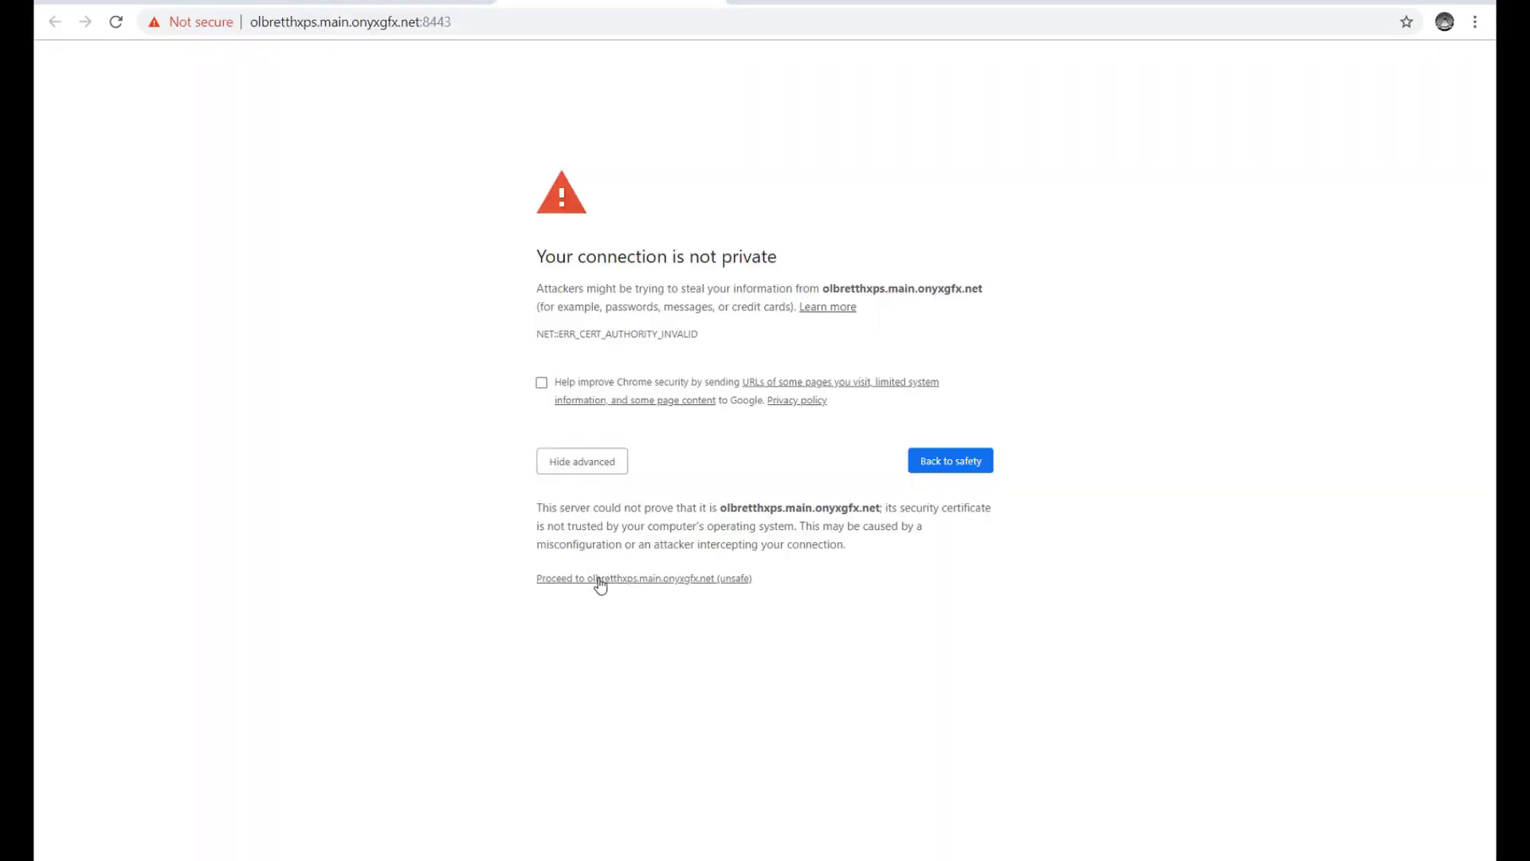
pyautogui.click(644, 577)
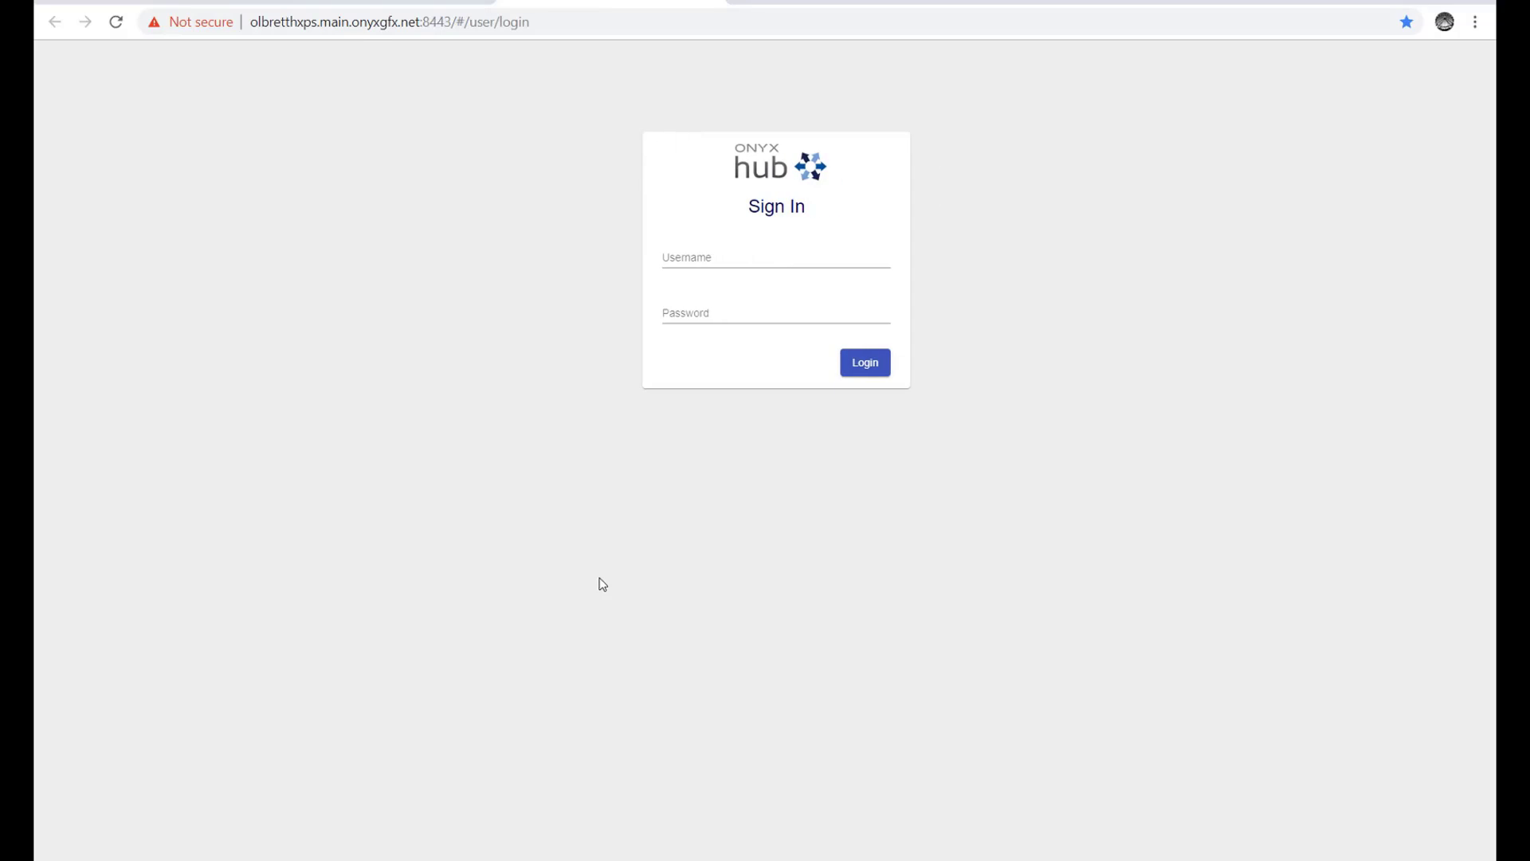
# Fill the Sign In username field with the saved 'admin' suggestion.
pyautogui.click(776, 257)
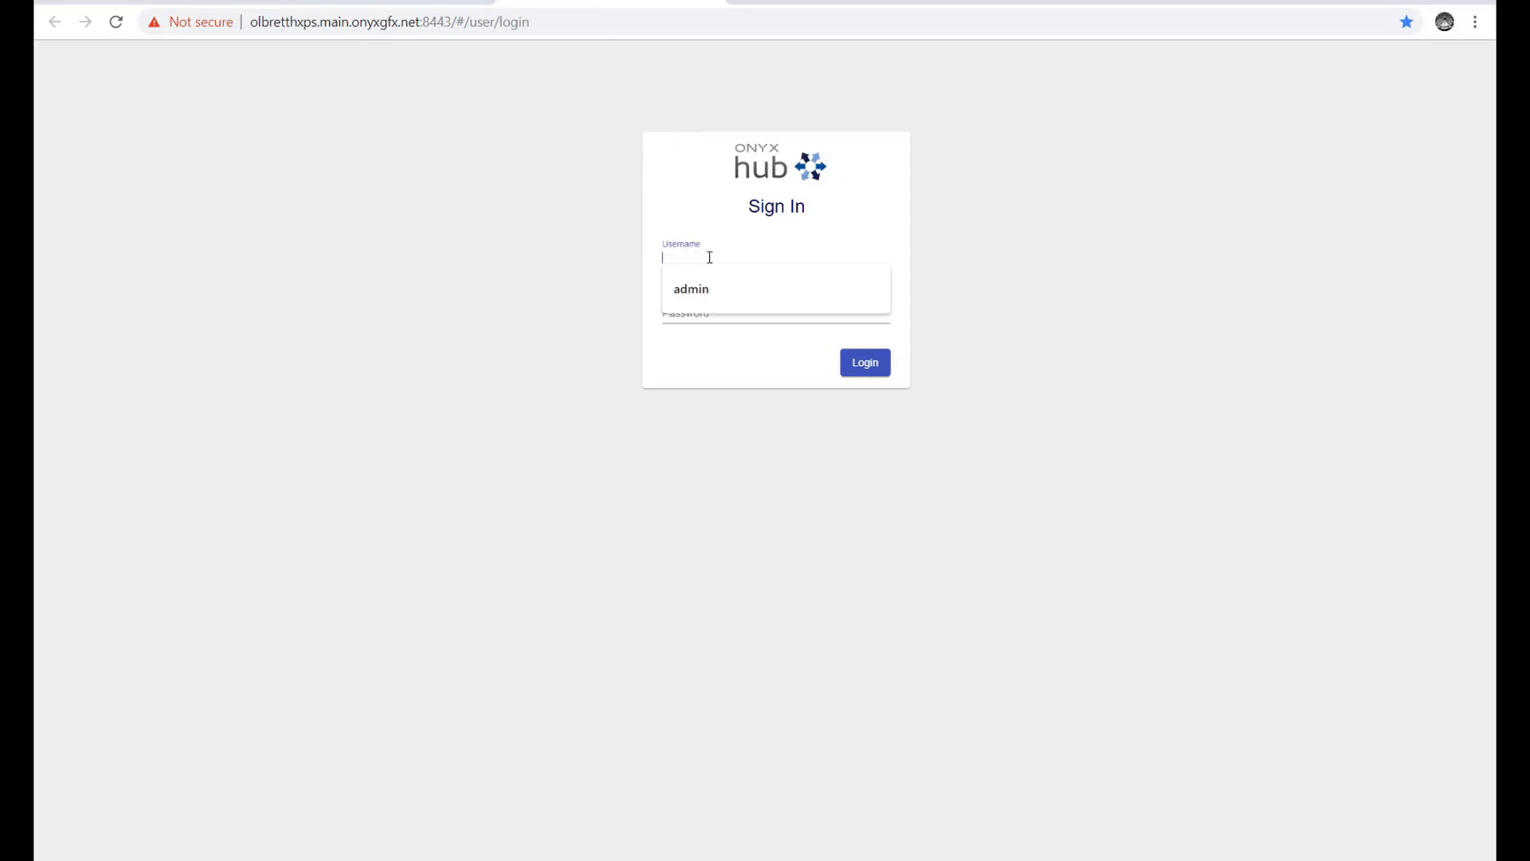
pyautogui.click(691, 289)
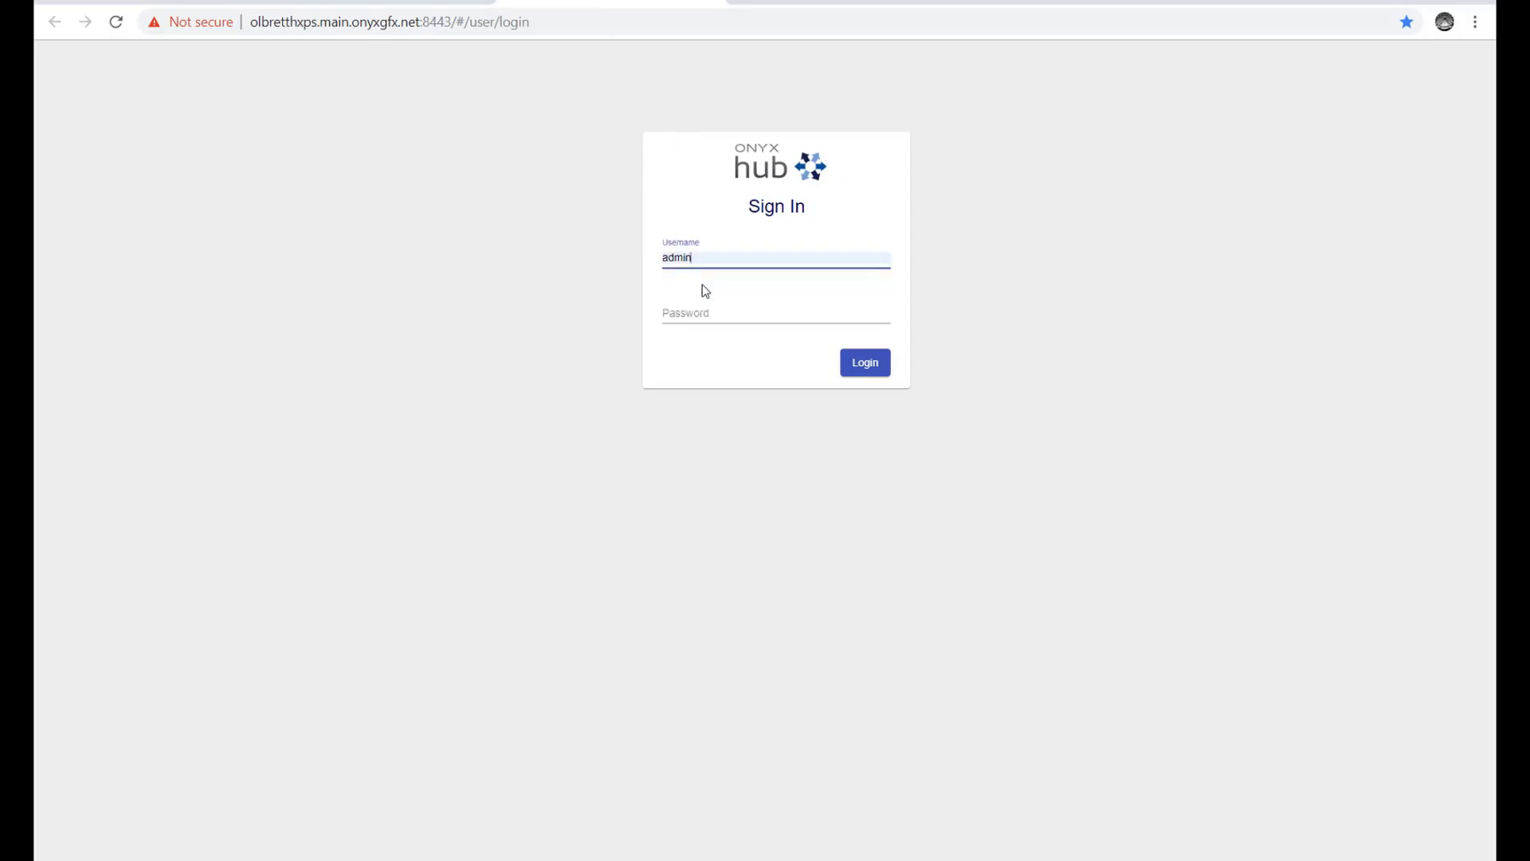